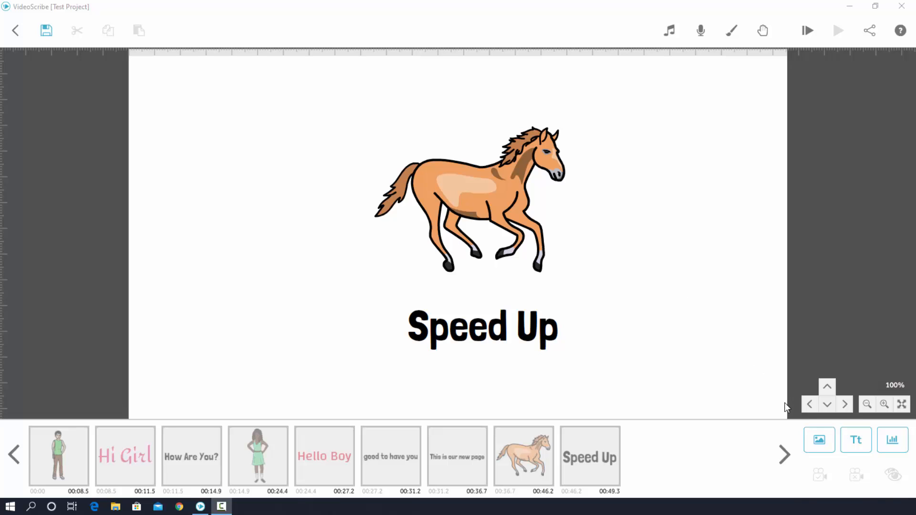
Search the image library for 'erase' images.
{"action": "left_click", "coordinate": [819, 440]}
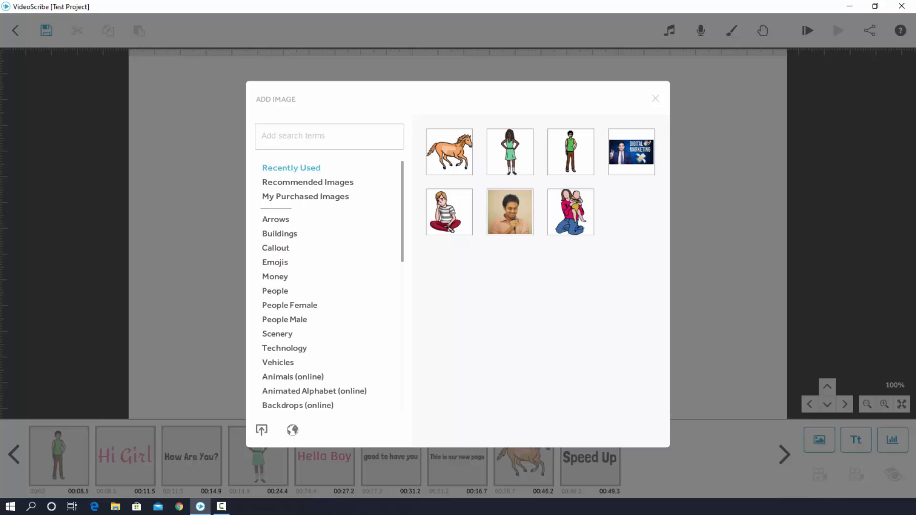
{"action": "mouse_move", "coordinate": [324, 136]}
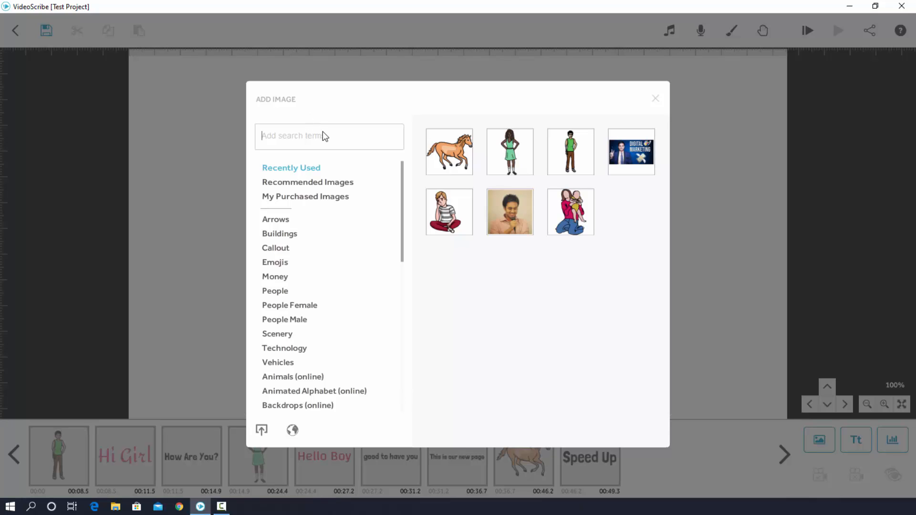
{"action": "type", "text": "erase"}
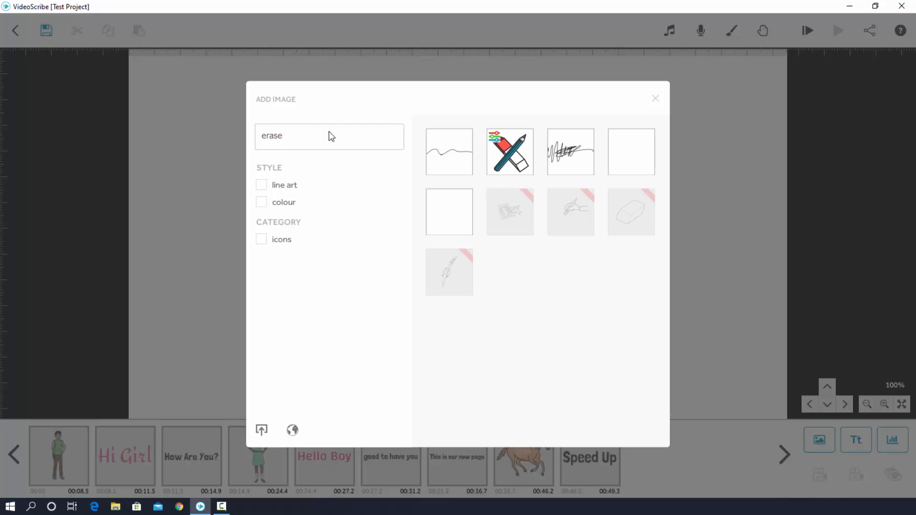
{"action": "mouse_move", "coordinate": [630, 158]}
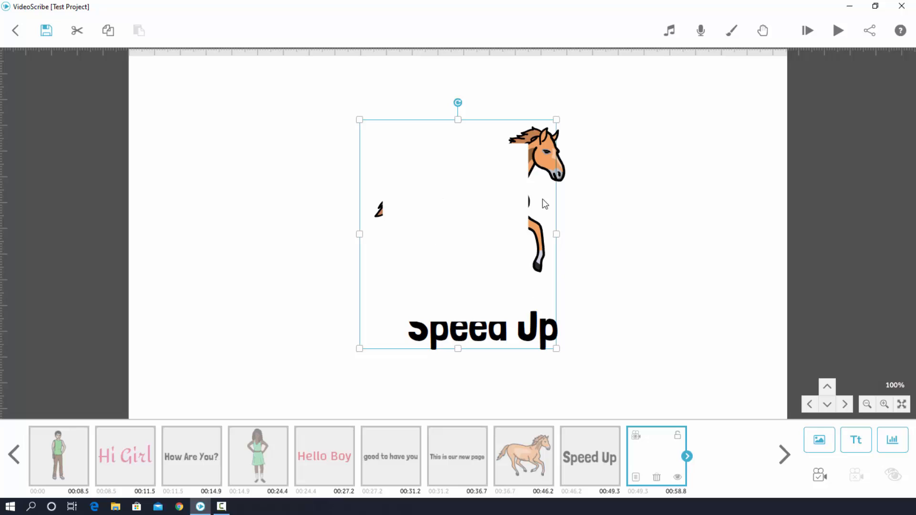
{"action": "mouse_move", "coordinate": [461, 235]}
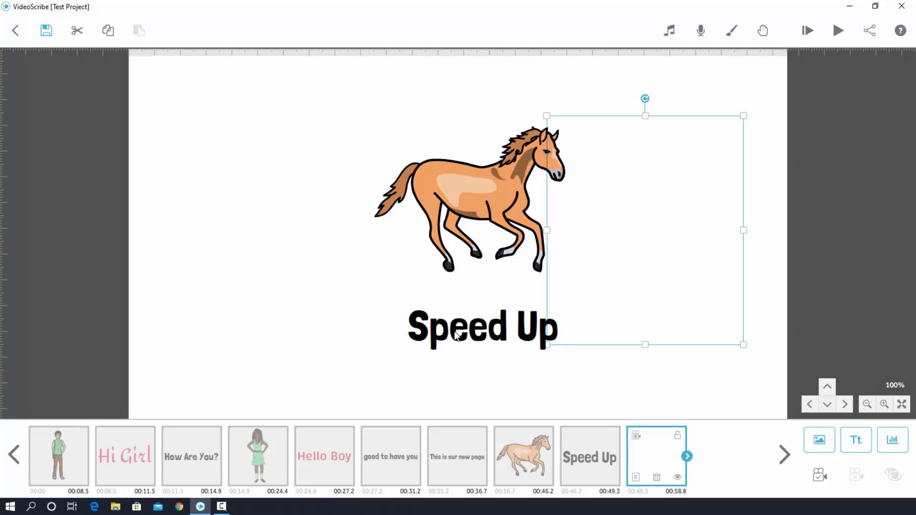
{"action": "mouse_move", "coordinate": [665, 225]}
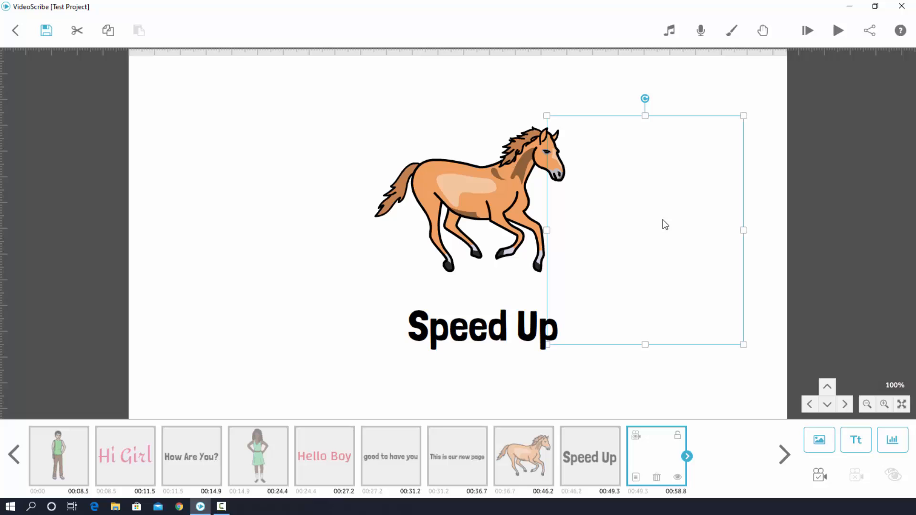
{"action": "mouse_move", "coordinate": [643, 255]}
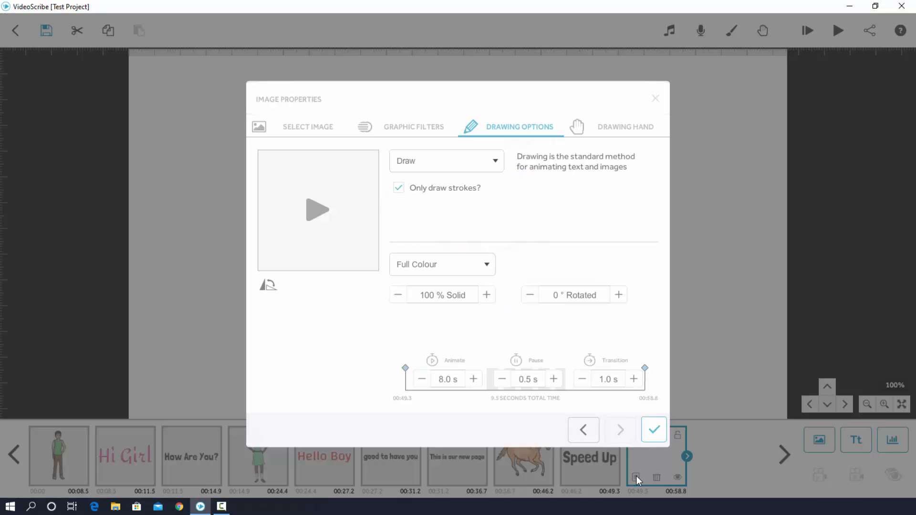
Browse the mike drawing-hand collection to its second page of hands.
{"action": "left_click", "coordinate": [624, 127]}
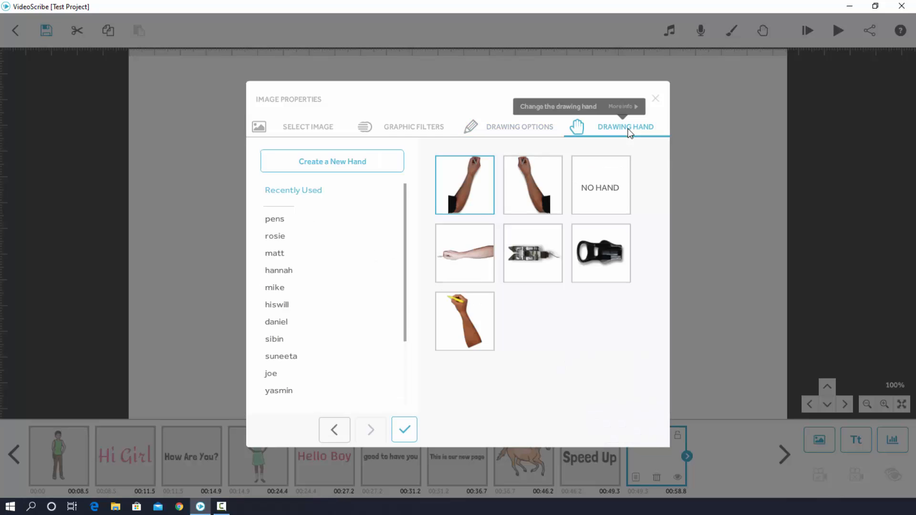
{"action": "mouse_move", "coordinate": [281, 292]}
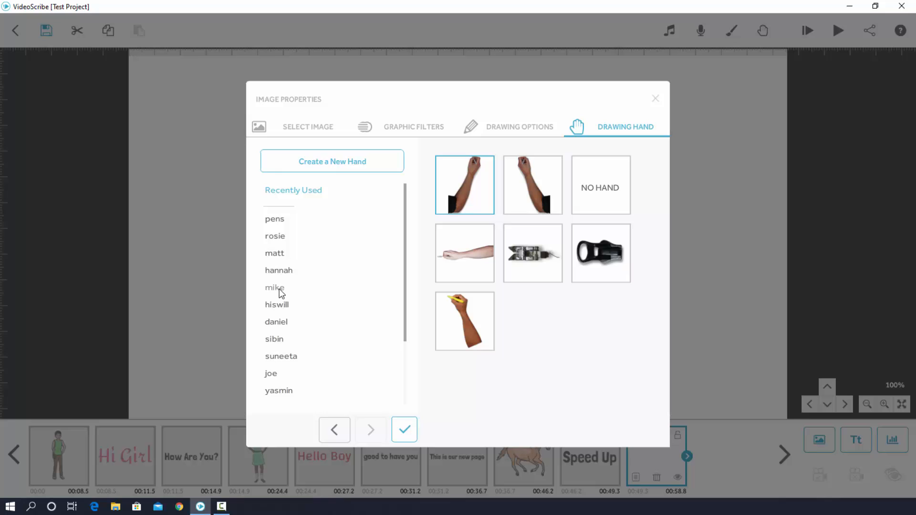
{"action": "left_click", "coordinate": [273, 286]}
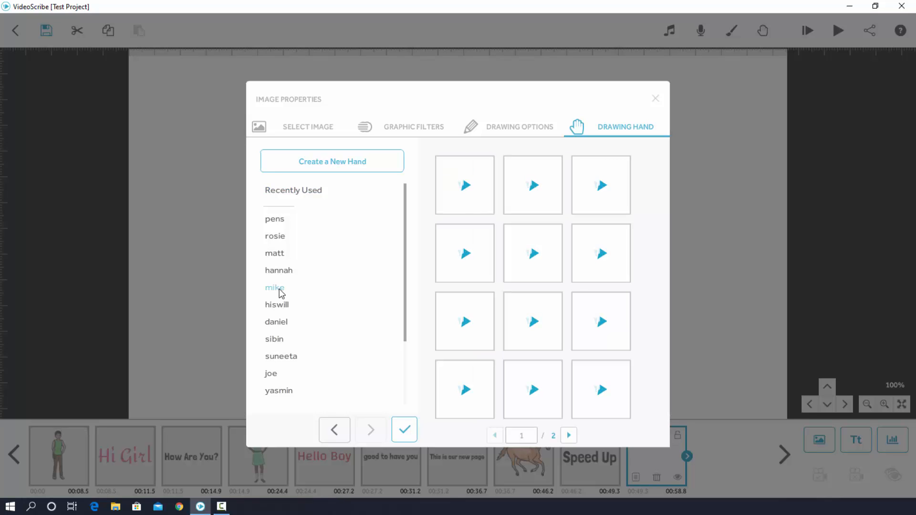
{"action": "left_click", "coordinate": [274, 287]}
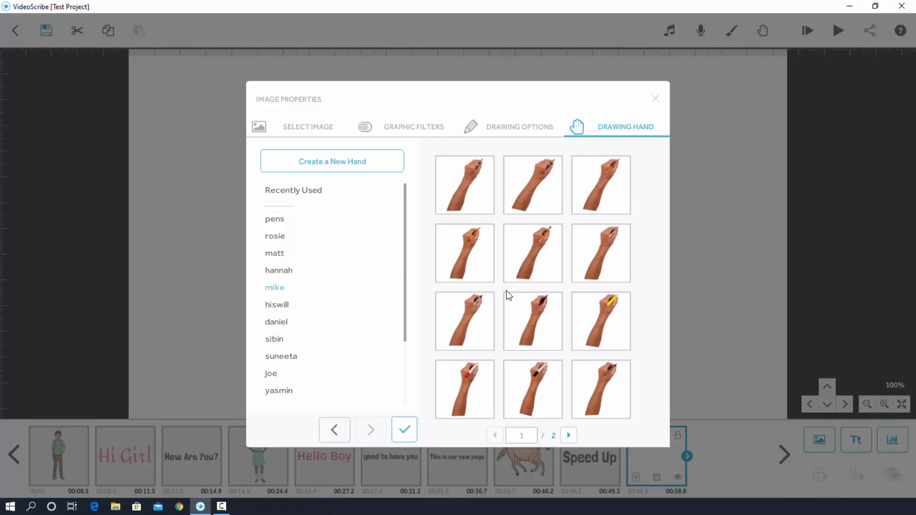
{"action": "left_click", "coordinate": [568, 435]}
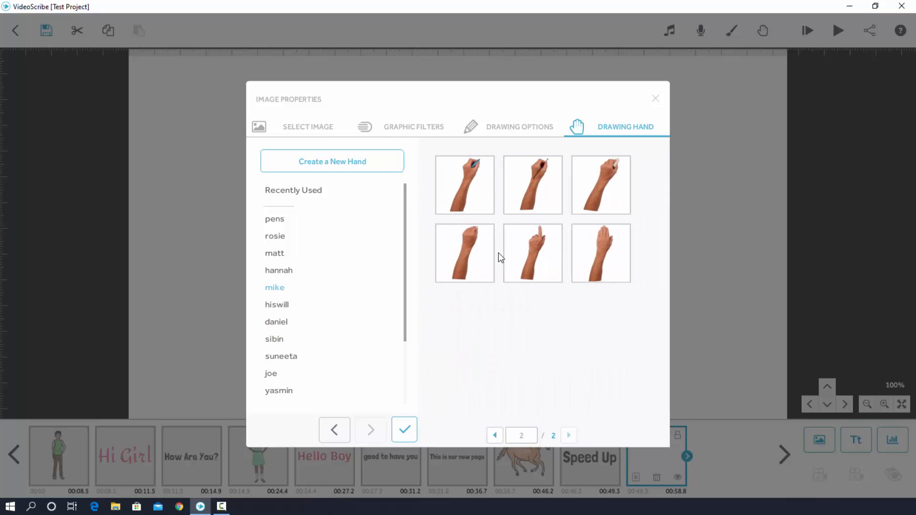
{"action": "mouse_move", "coordinate": [602, 190]}
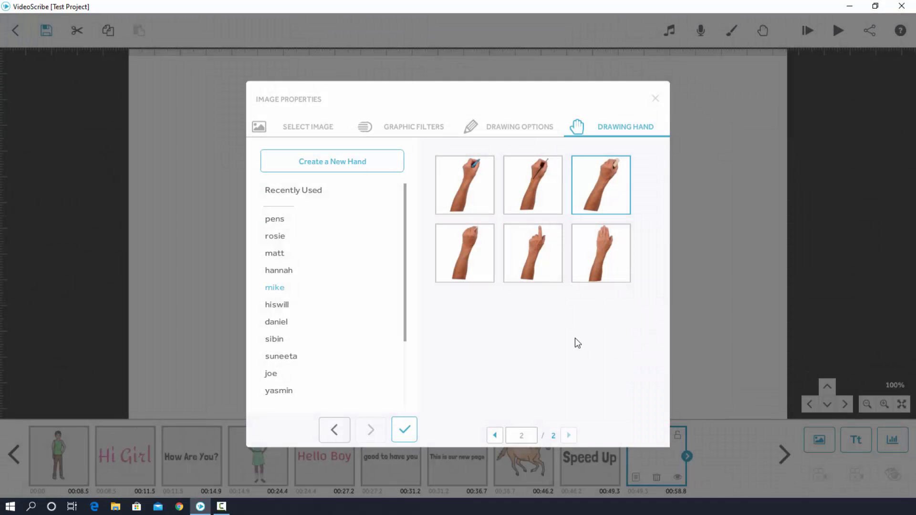
Confirm the mike eraser hand and select the Speed Up timeline element.
{"action": "left_click", "coordinate": [403, 429]}
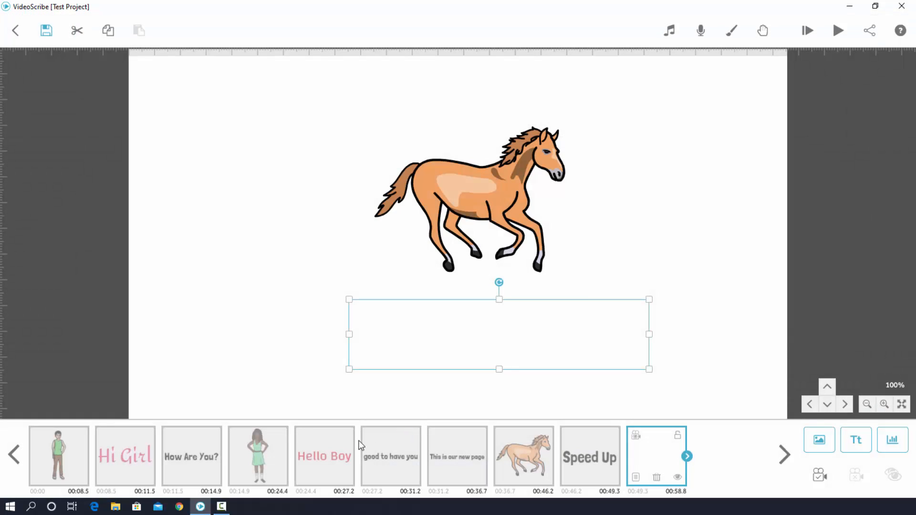
{"action": "mouse_move", "coordinate": [570, 383]}
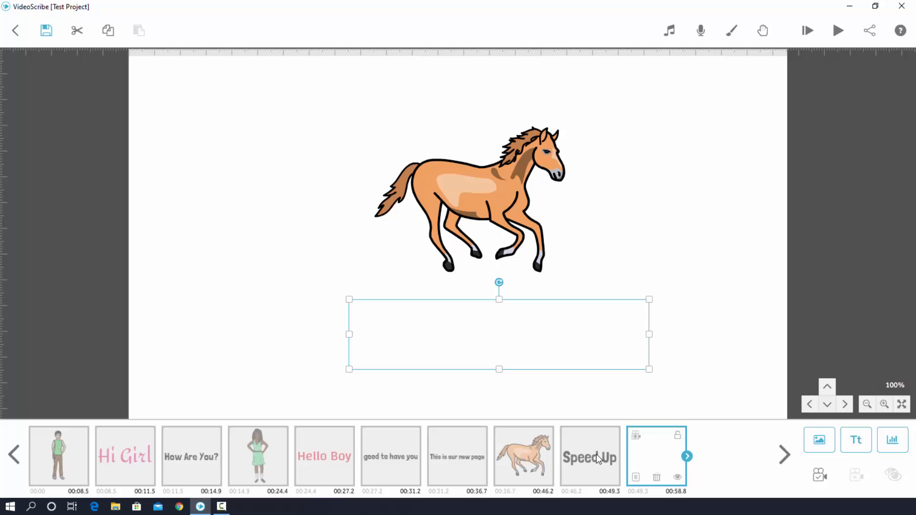
{"action": "left_click", "coordinate": [590, 457]}
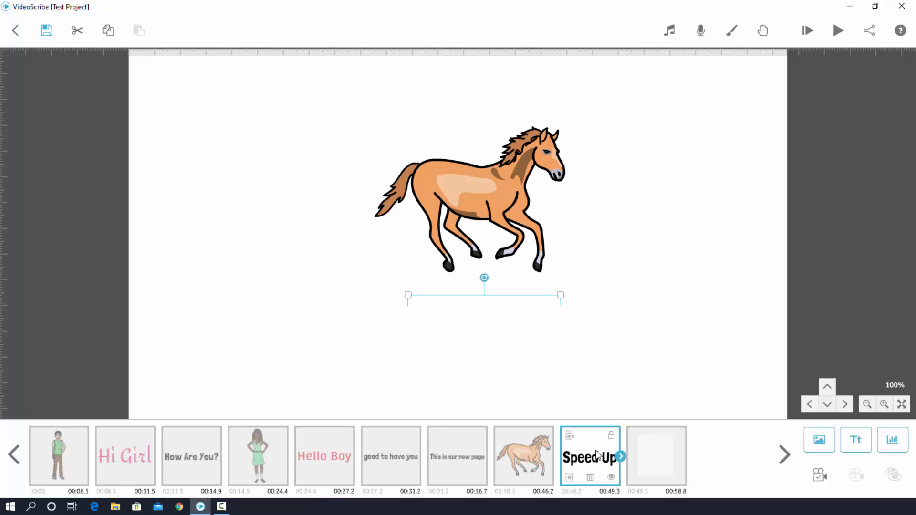
{"action": "mouse_move", "coordinate": [838, 31]}
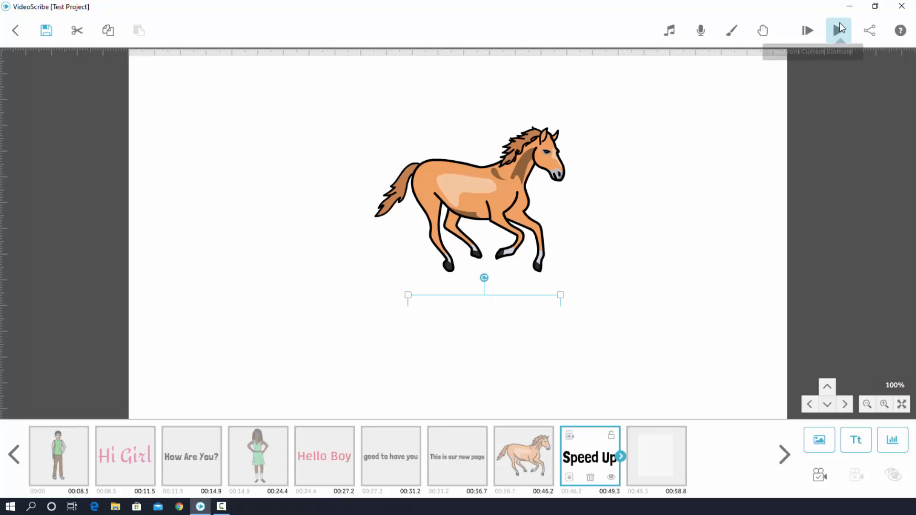
{"action": "mouse_move", "coordinate": [839, 30]}
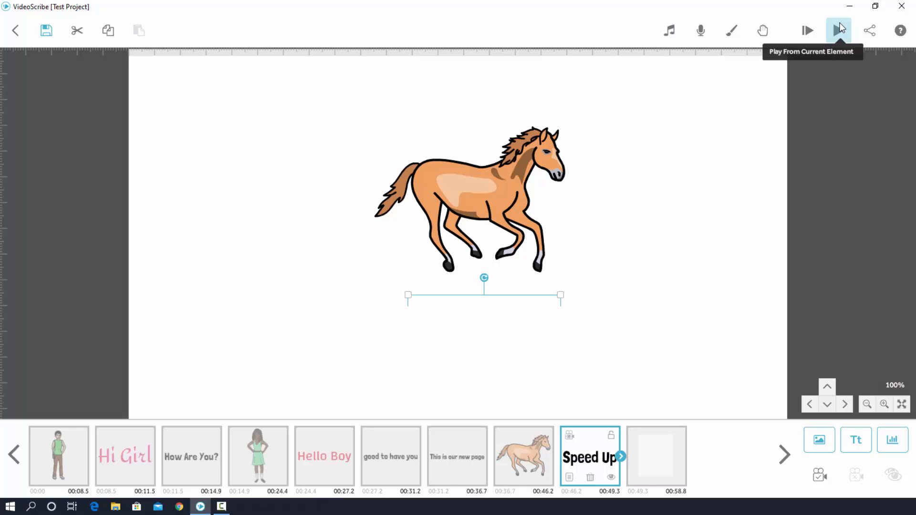
Play the scribe from the Speed Up element, then stop the preview.
{"action": "left_click", "coordinate": [838, 31]}
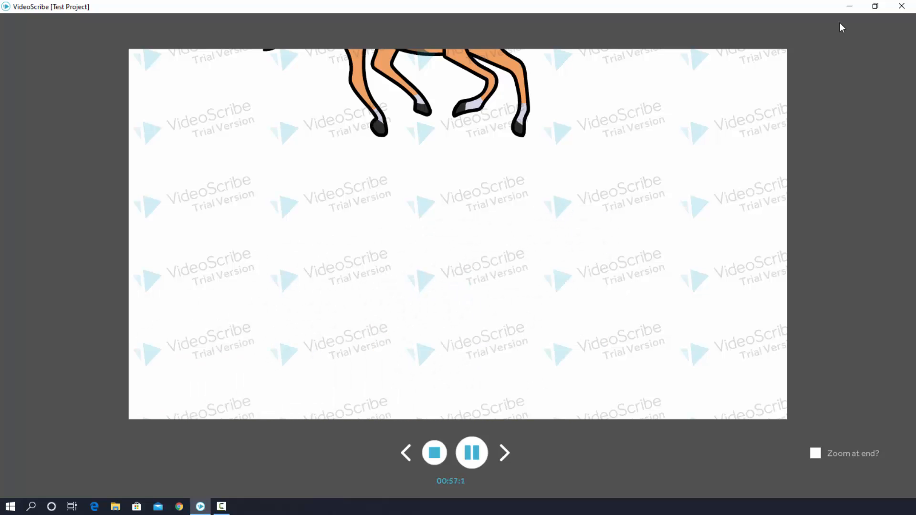
{"action": "left_click", "coordinate": [434, 453]}
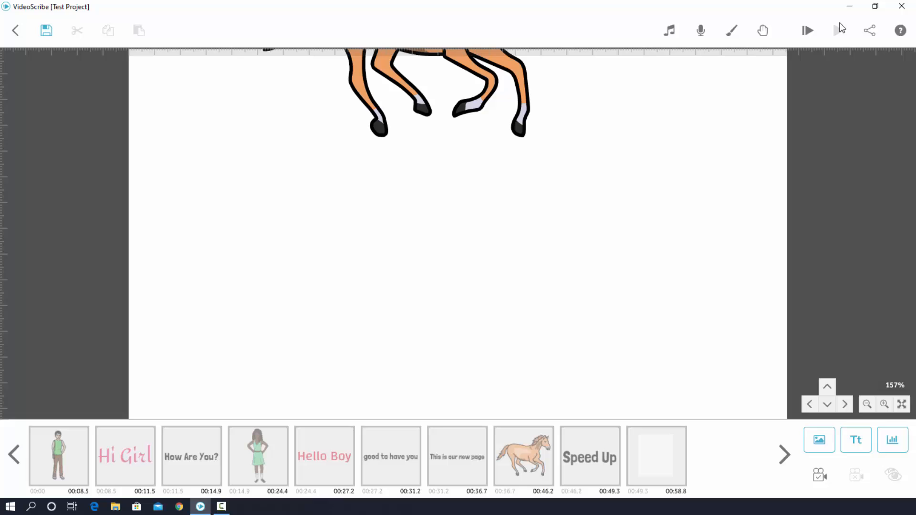